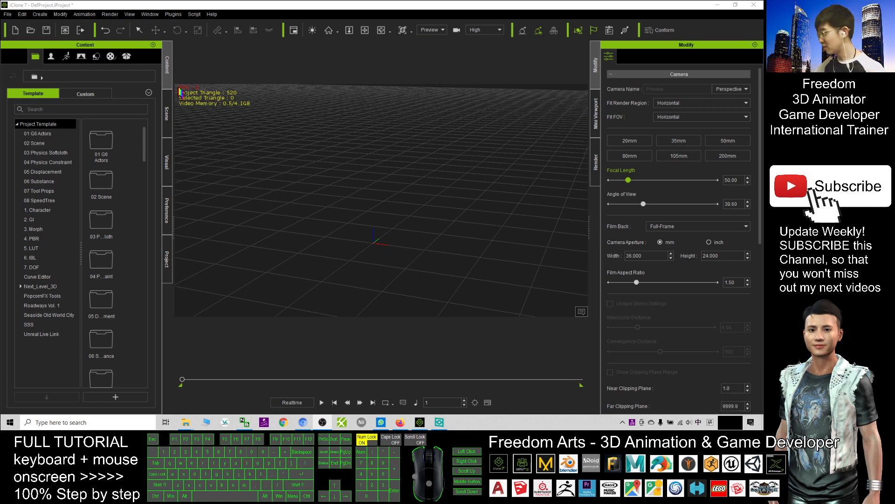
- Switch the library to Set Template and open Particle > PopcornFX Library 40 > 3_Weapons and Explosions
{"action": "left_click", "coordinate": [96, 56]}
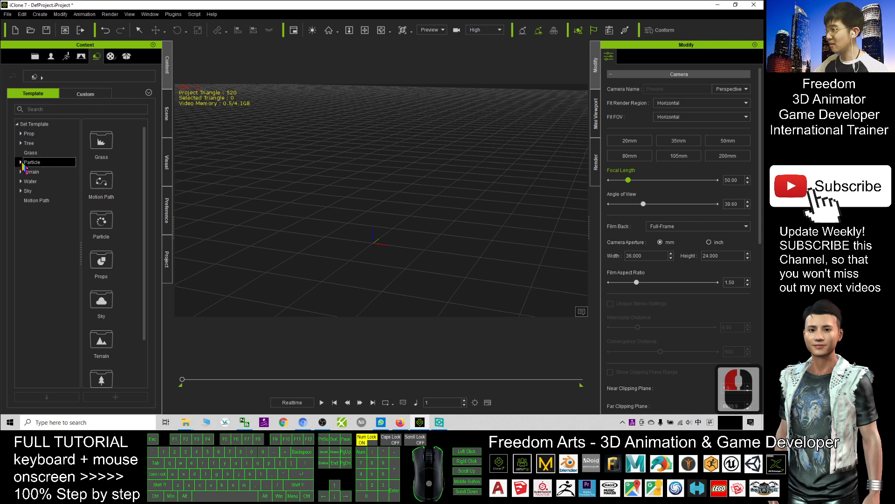
{"action": "left_click", "coordinate": [32, 162]}
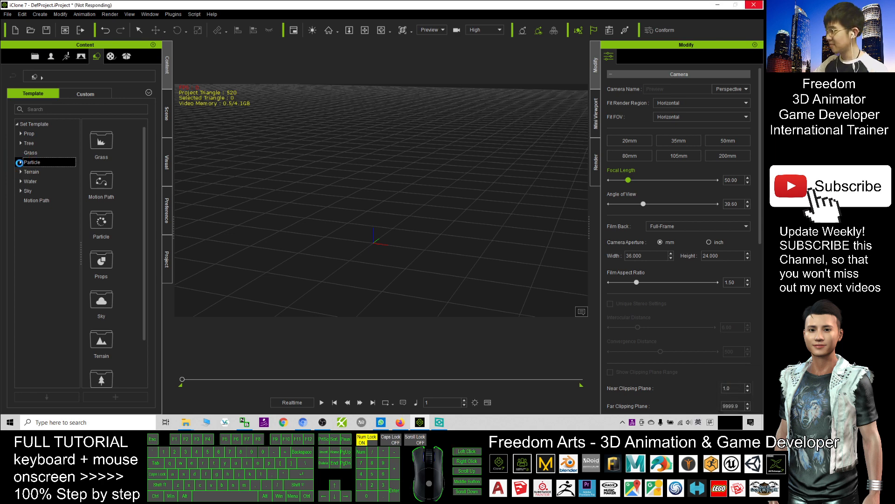
{"action": "left_click", "coordinate": [21, 162]}
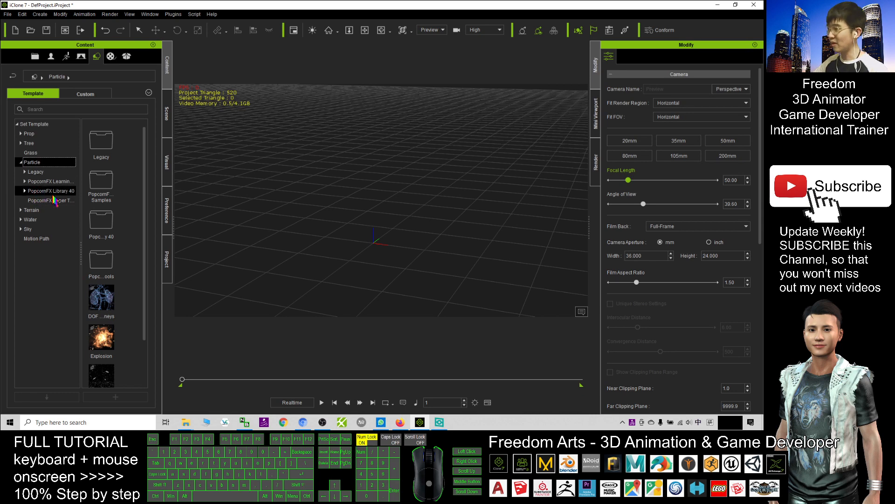
{"action": "left_click", "coordinate": [23, 191]}
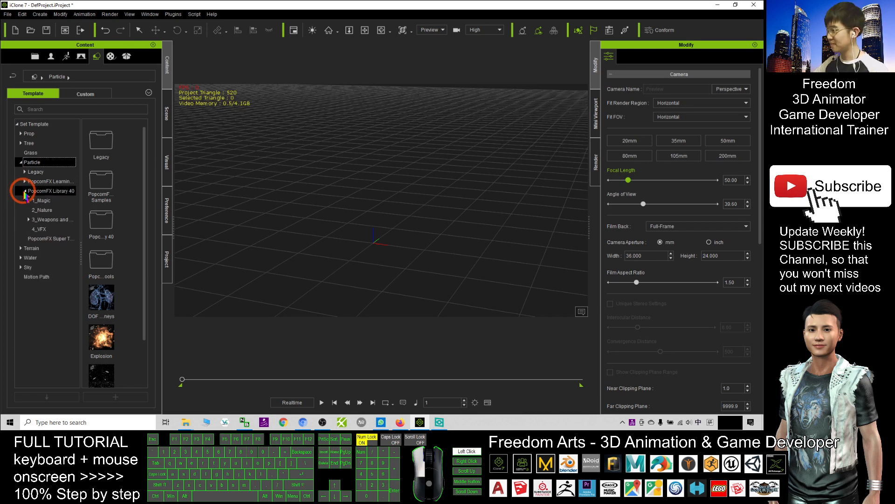
{"action": "left_click", "coordinate": [25, 191]}
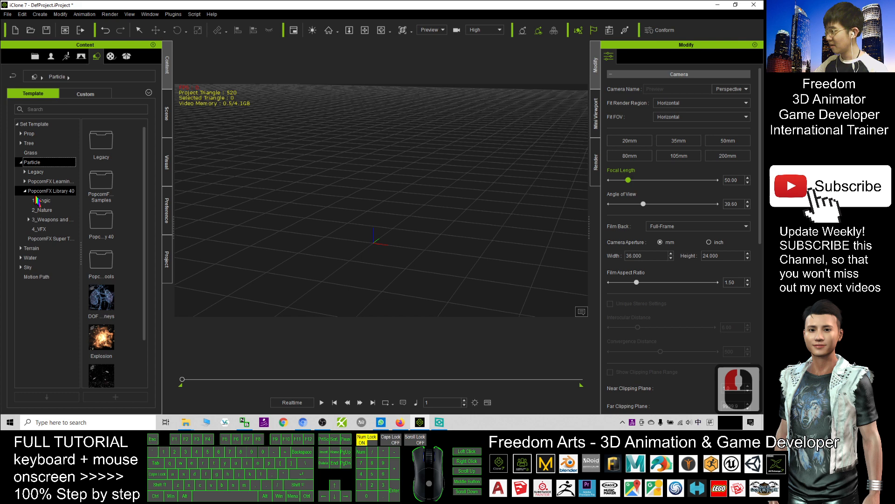
{"action": "left_click", "coordinate": [32, 228]}
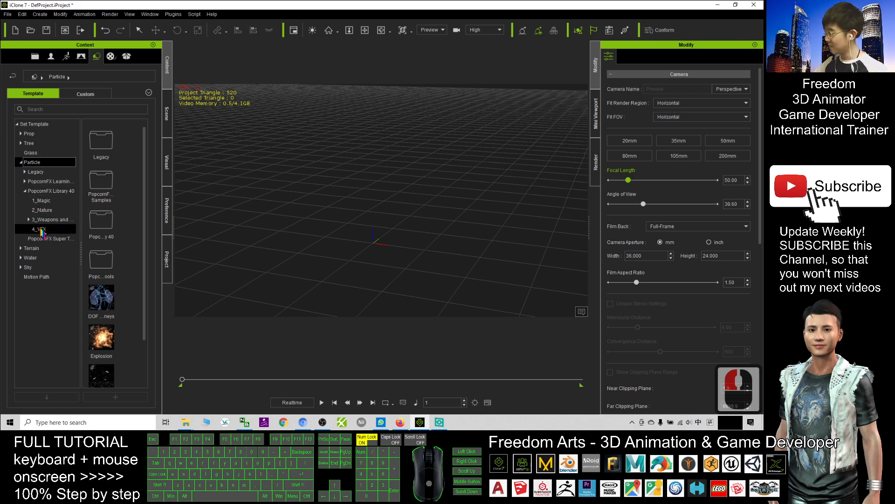
{"action": "left_click", "coordinate": [47, 219]}
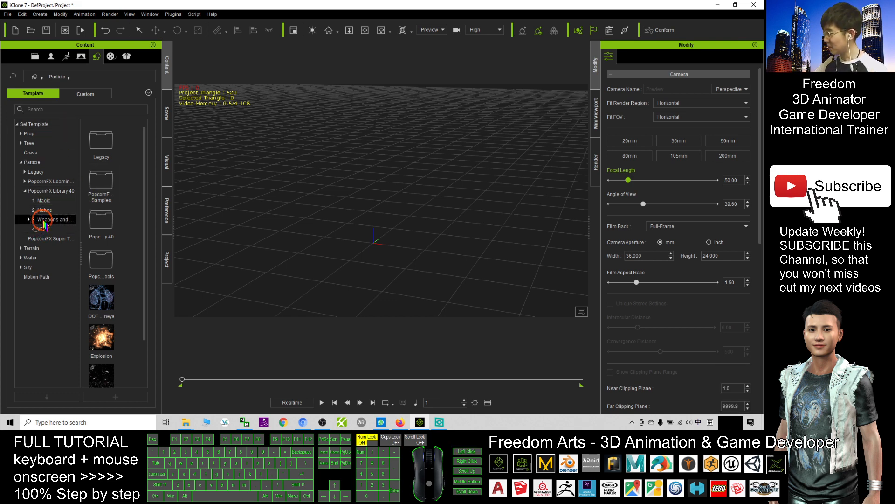
{"action": "left_click", "coordinate": [44, 219]}
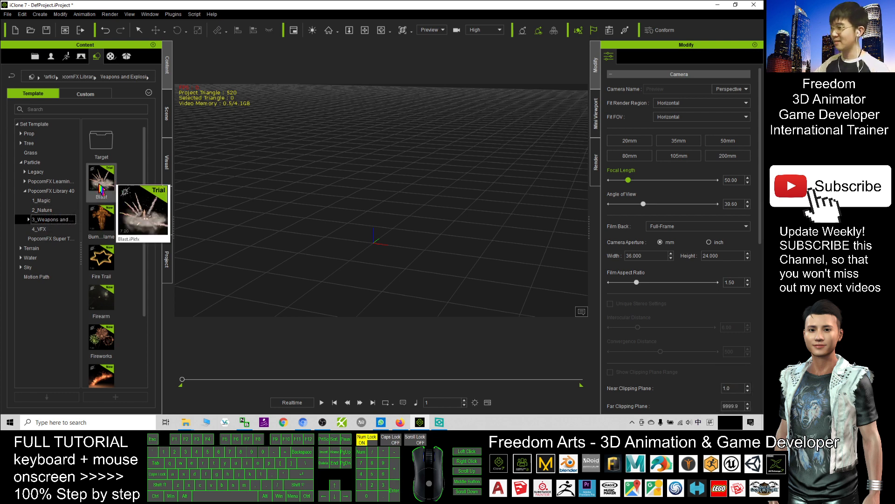
- Drag the Blast particle thumbnail into the 3D viewport
{"action": "left_click_drag", "start_coordinate": [101, 183], "coordinate": [285, 237]}
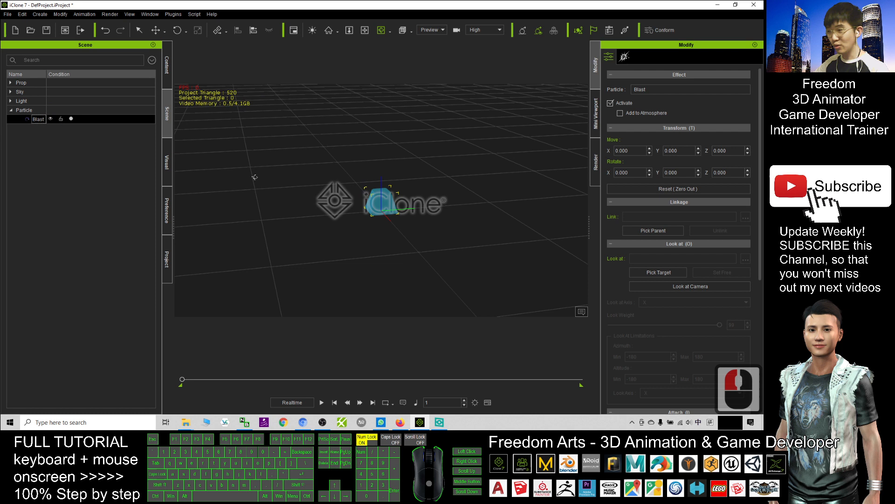
- Select Blast in the Scene Manager, then play the explosion and stop it
{"action": "left_click", "coordinate": [51, 120]}
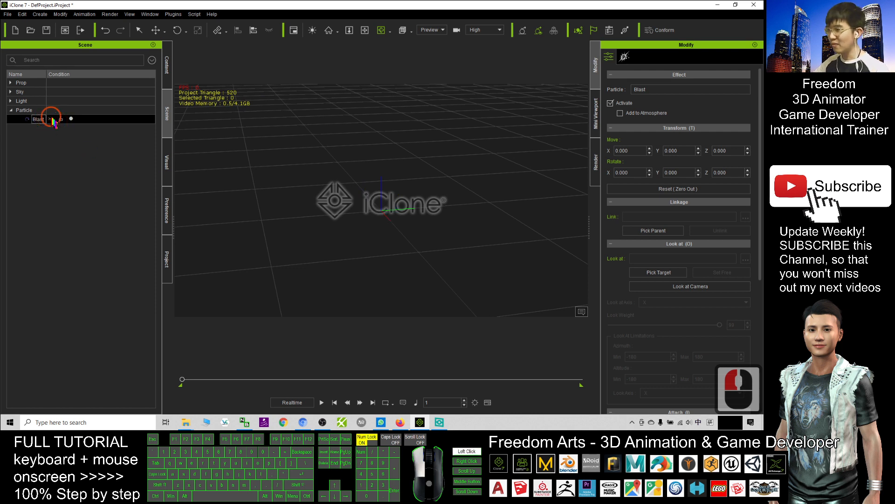
{"action": "left_click", "coordinate": [31, 118]}
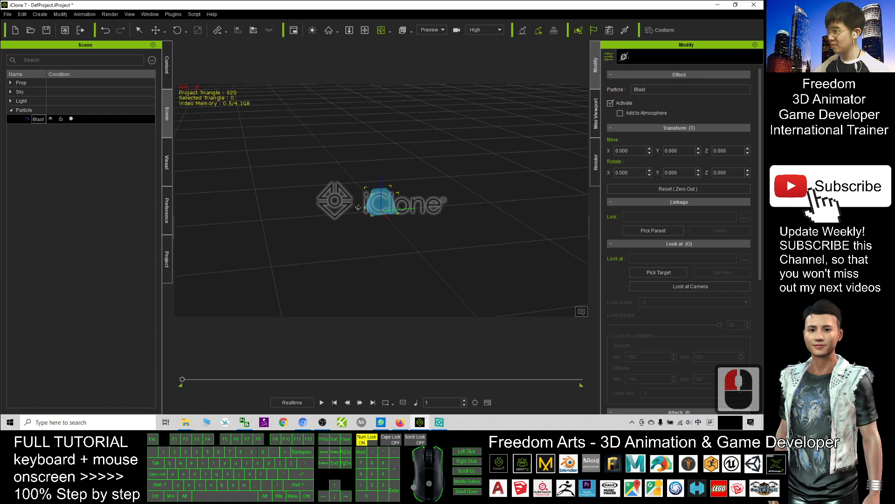
{"action": "left_click", "coordinate": [321, 403]}
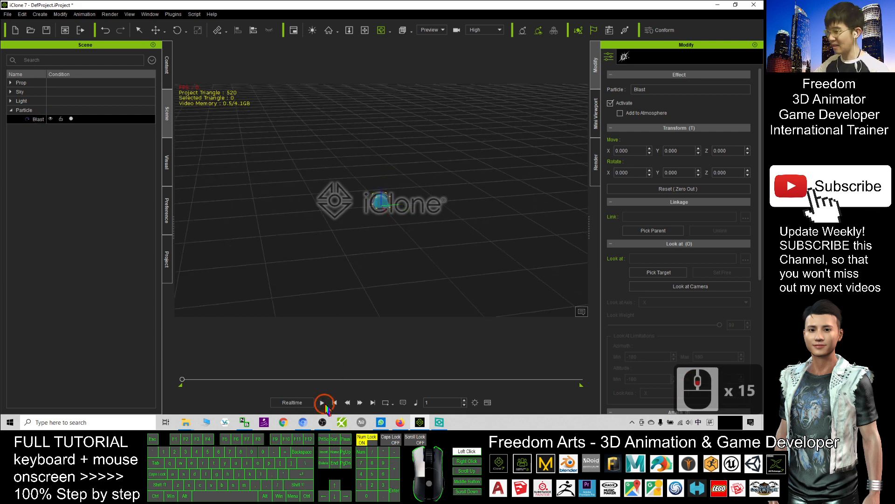
{"action": "left_click", "coordinate": [322, 402]}
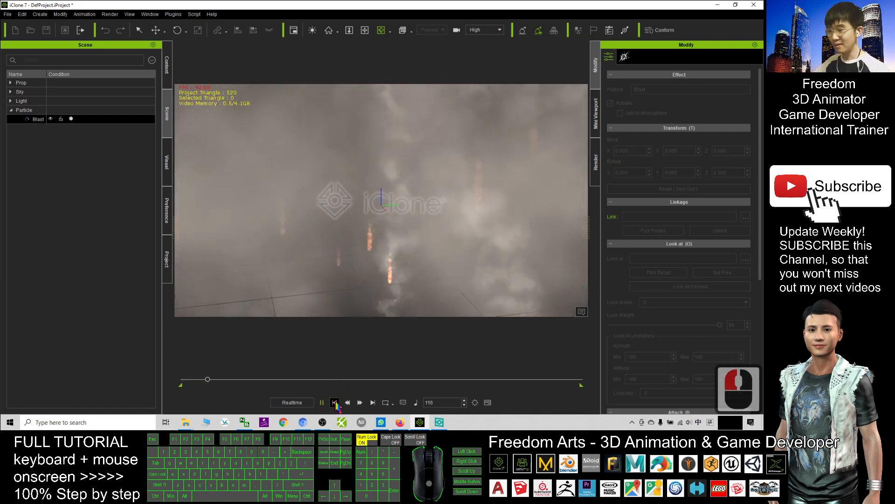
{"action": "left_click", "coordinate": [335, 402]}
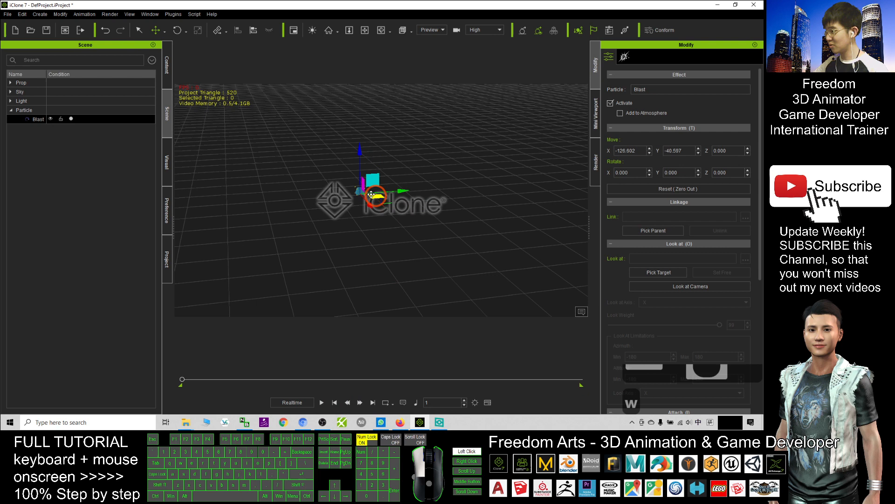
- Reposition the Blast effect, replay its explosion, then stop and rewind
{"action": "left_click", "coordinate": [322, 403]}
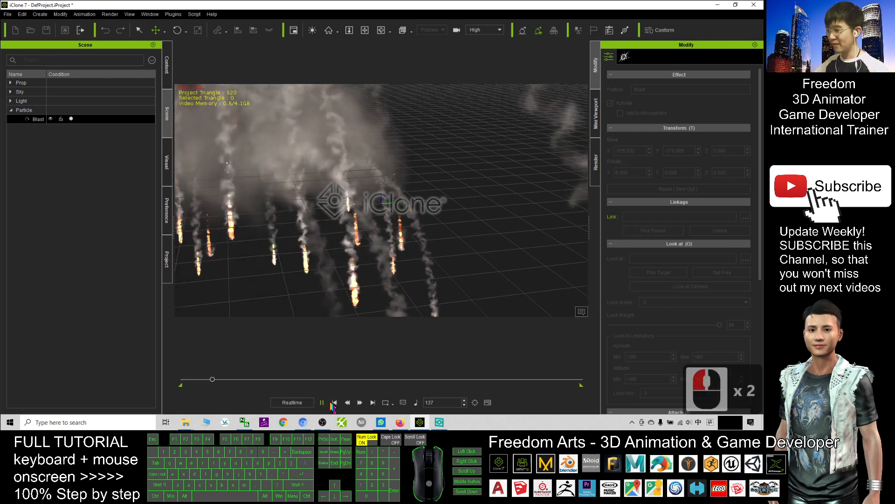
{"action": "left_click", "coordinate": [321, 403]}
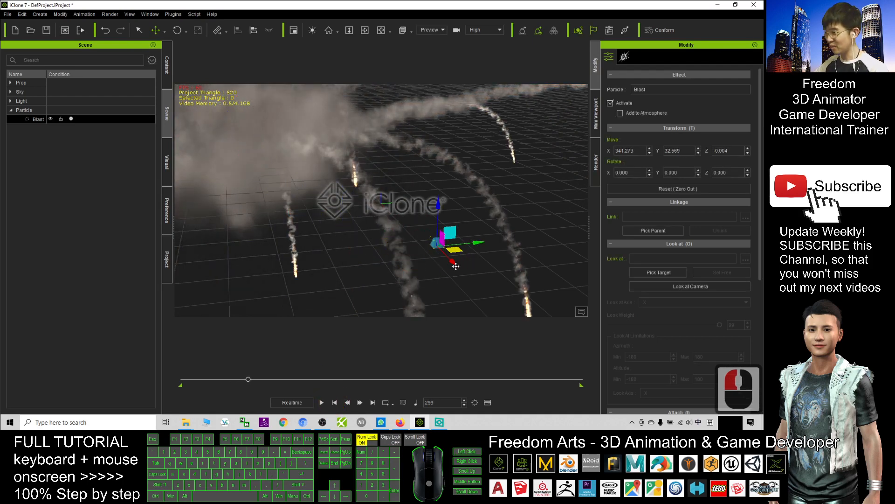
{"action": "left_click", "coordinate": [321, 402]}
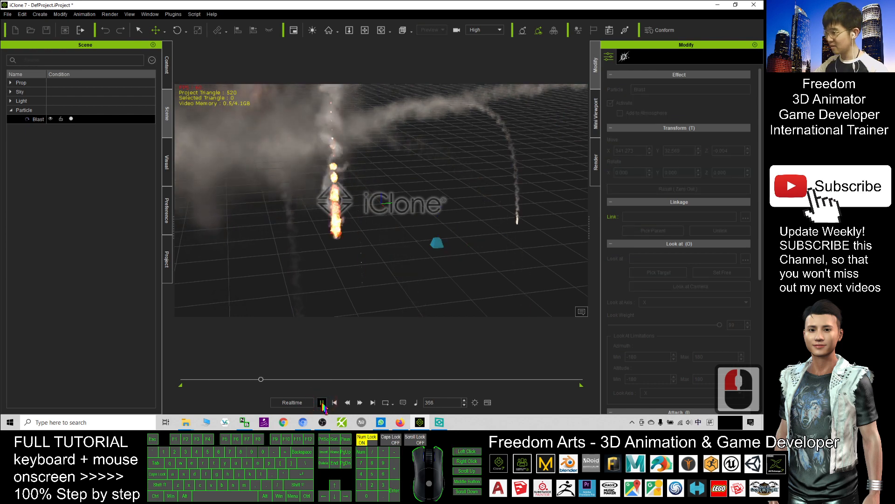
{"action": "left_click", "coordinate": [322, 402]}
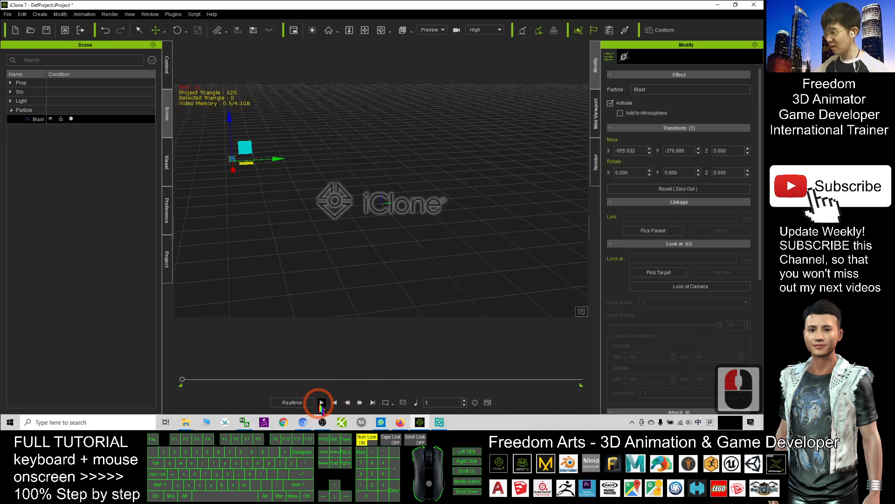
{"action": "left_click", "coordinate": [321, 402]}
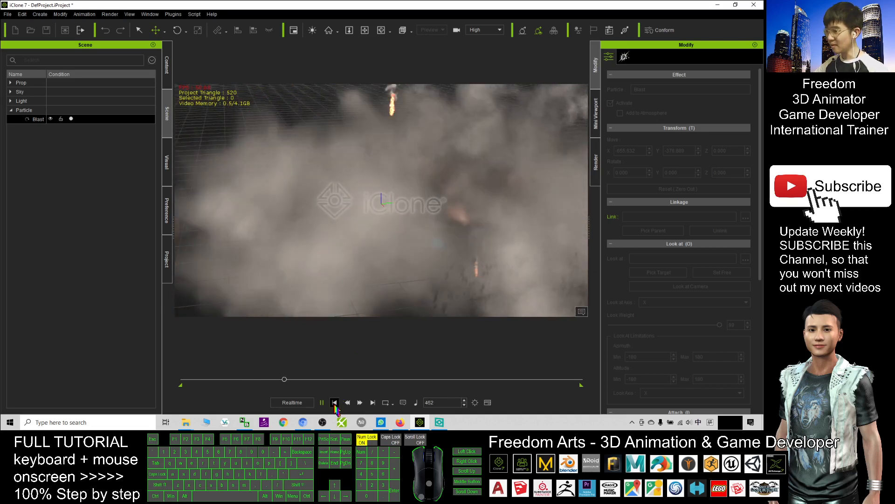
{"action": "left_click", "coordinate": [334, 402]}
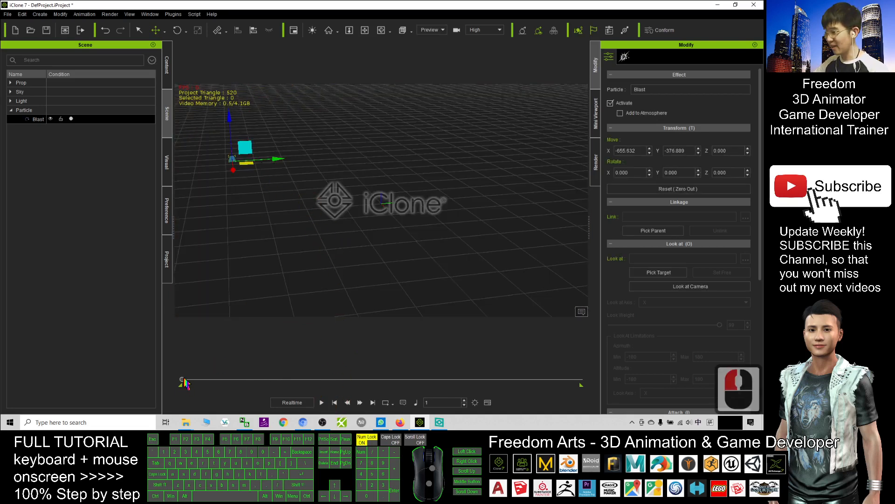
{"action": "left_click_drag", "start_coordinate": [183, 379], "coordinate": [240, 379]}
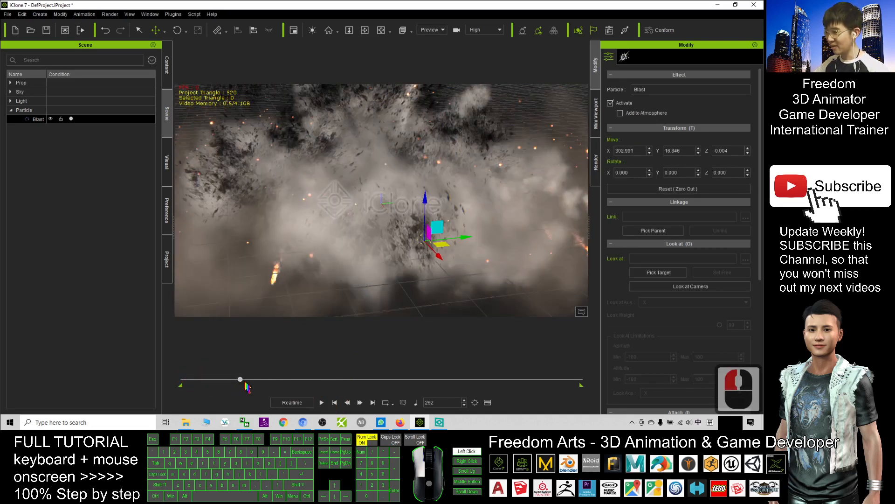
{"action": "left_click_drag", "start_coordinate": [240, 379], "coordinate": [198, 382]}
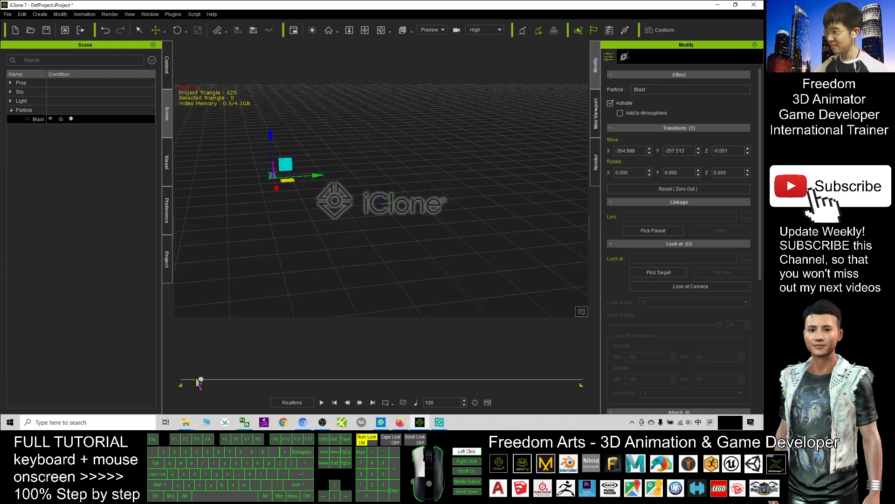
{"action": "left_click_drag", "start_coordinate": [200, 381], "coordinate": [280, 382]}
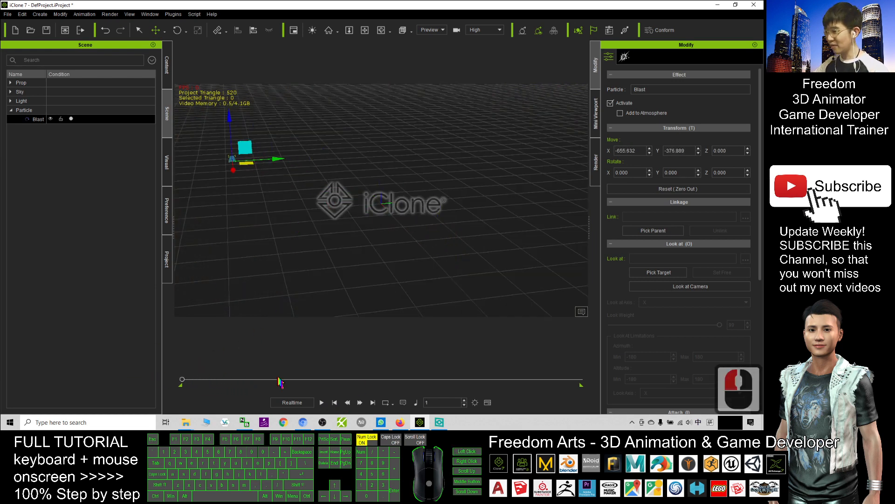
- Deselect Blast, play the explosion, and drag along the timeline
{"action": "left_click", "coordinate": [322, 403]}
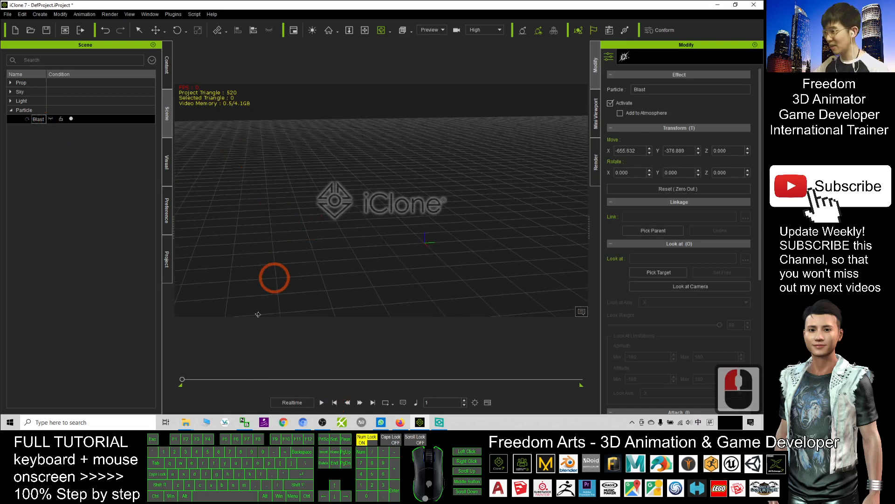
{"action": "left_click", "coordinate": [322, 402]}
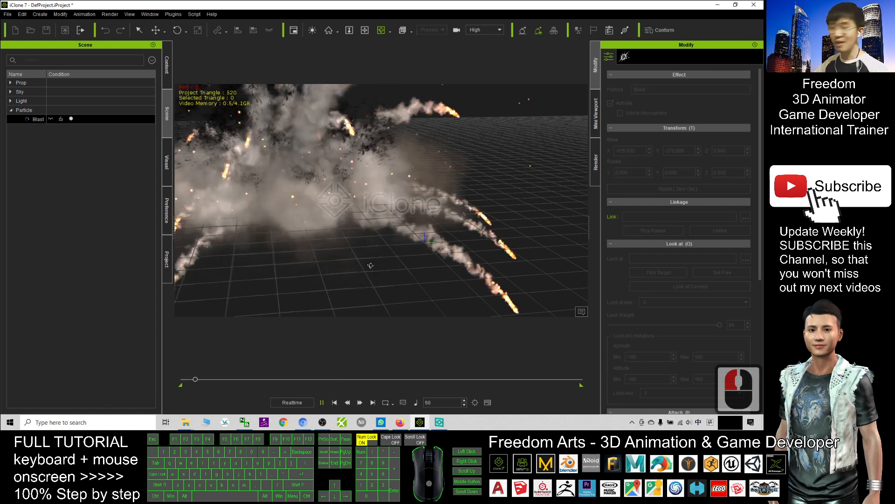
{"action": "left_click_drag", "start_coordinate": [195, 379], "coordinate": [222, 379]}
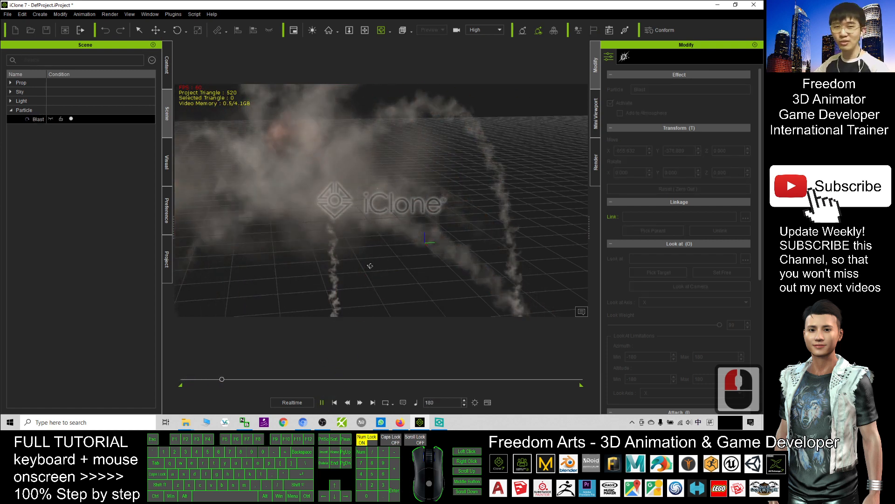